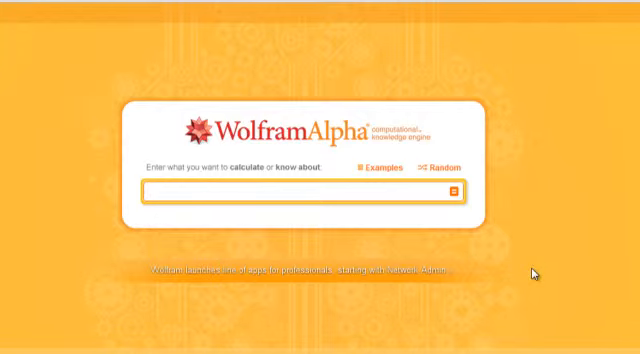
{"action": "mouse_move", "coordinate": [484, 153]}
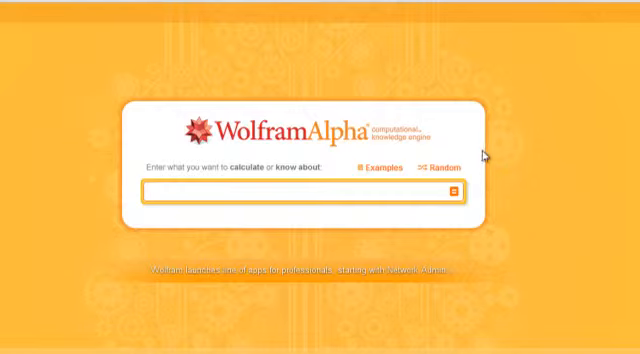
{"action": "mouse_move", "coordinate": [393, 169]}
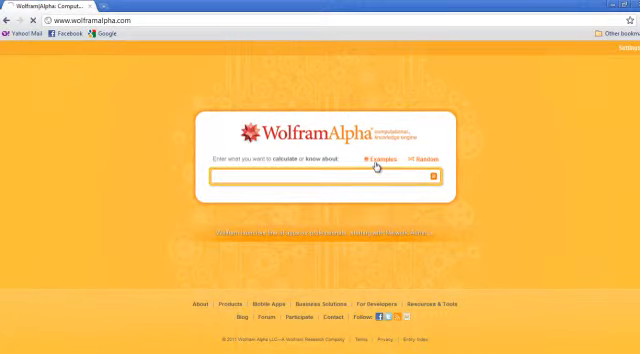
Step: Browse the Wolfram|Alpha examples-by-topic page
{"action": "left_click", "coordinate": [375, 166]}
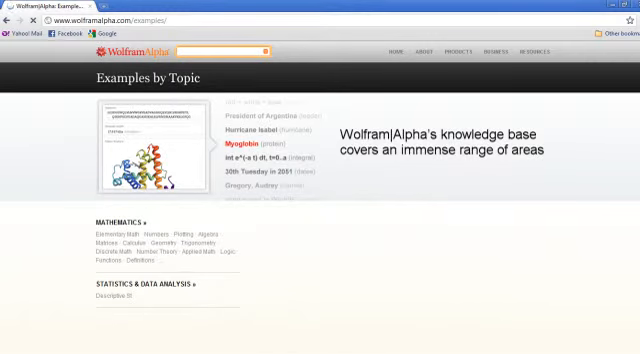
{"action": "scroll", "scroll_direction": "down", "scroll_amount": 3}
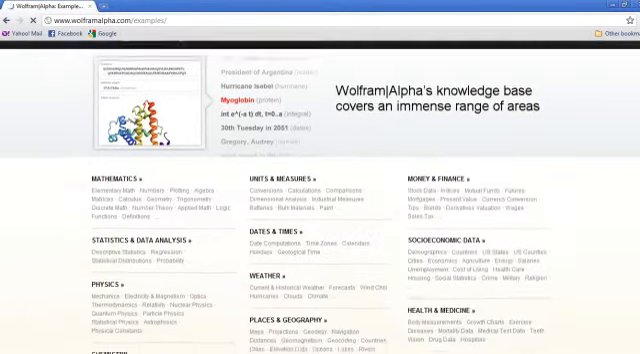
{"action": "scroll", "scroll_direction": "down", "scroll_amount": 3}
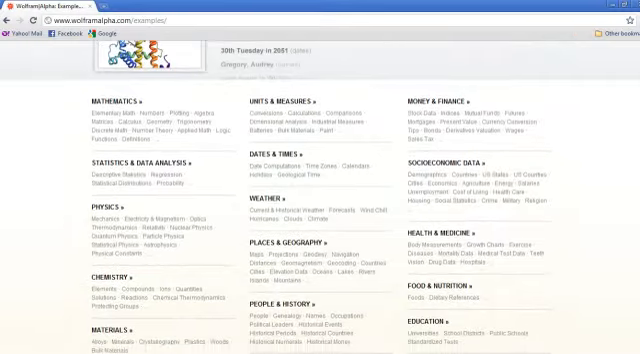
{"action": "mouse_move", "coordinate": [200, 173]}
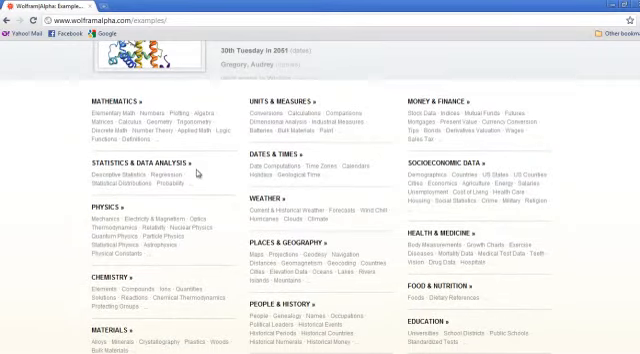
{"action": "mouse_move", "coordinate": [268, 154]}
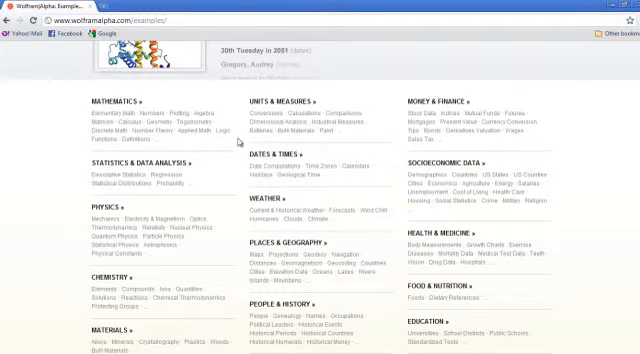
{"action": "scroll", "scroll_direction": "up", "scroll_amount": 3}
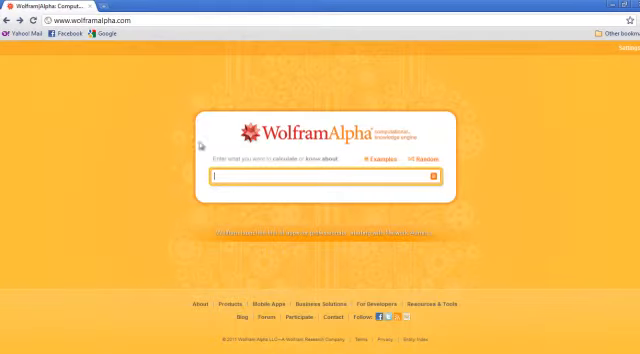
Step: Load the sample equation 4x^2-5xy+2y^2=4 into the query and submit it
{"action": "left_click", "coordinate": [320, 179]}
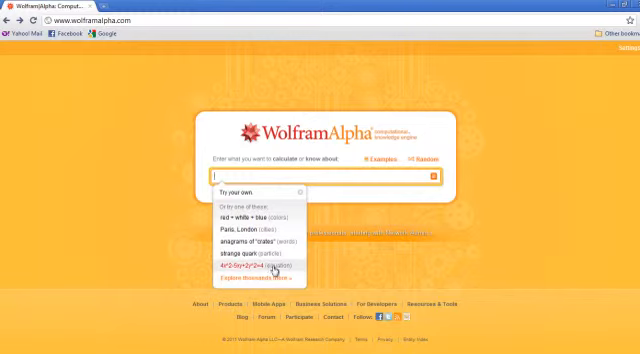
{"action": "left_click", "coordinate": [250, 267]}
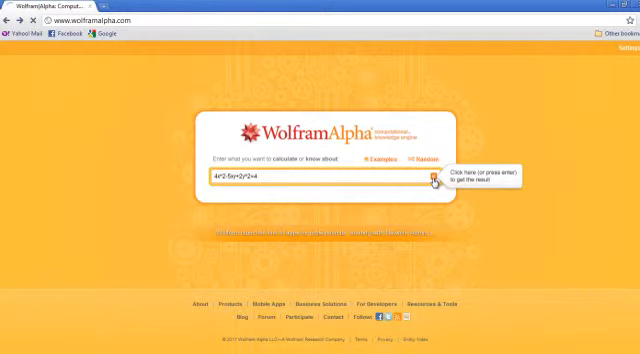
{"action": "left_click", "coordinate": [435, 178]}
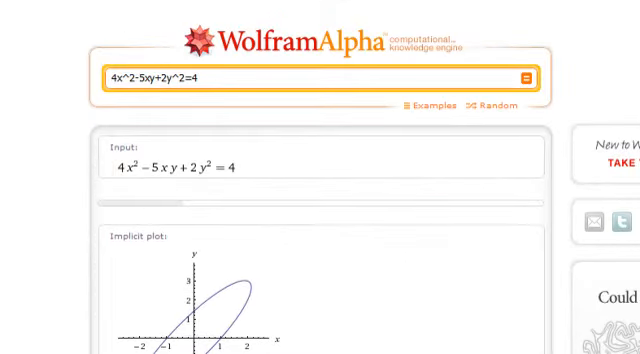
Step: Scroll through the ellipse plot, solutions, integer solutions and implicit derivatives, then back up
{"action": "scroll", "scroll_direction": "down", "scroll_amount": 3}
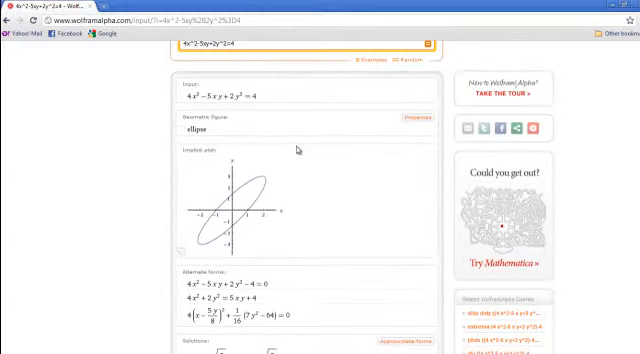
{"action": "scroll", "scroll_direction": "down", "scroll_amount": 3}
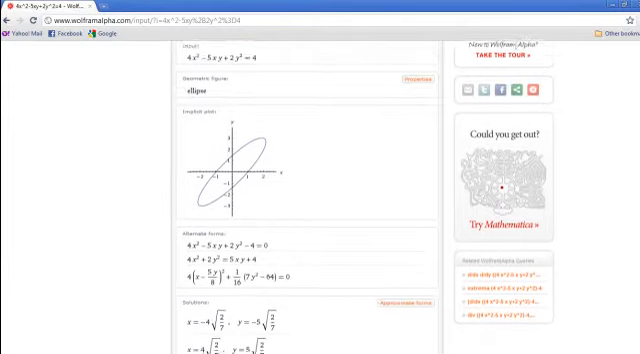
{"action": "scroll", "scroll_direction": "down", "scroll_amount": 3}
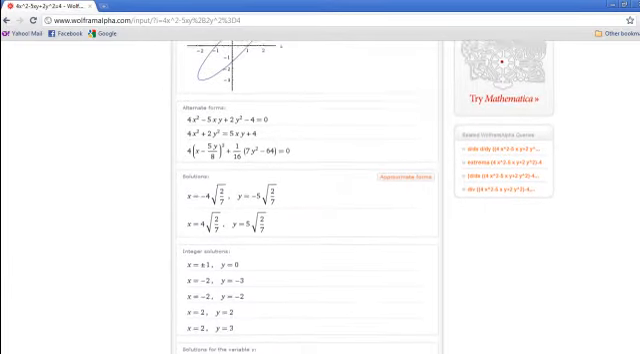
{"action": "scroll", "scroll_direction": "down", "scroll_amount": 3}
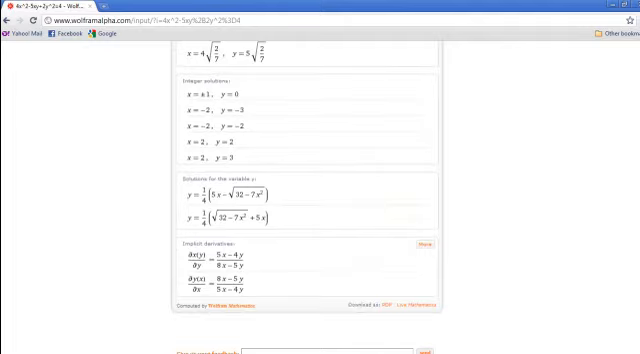
{"action": "scroll", "scroll_direction": "up", "scroll_amount": 3}
{"action": "type", "text": "pi"}
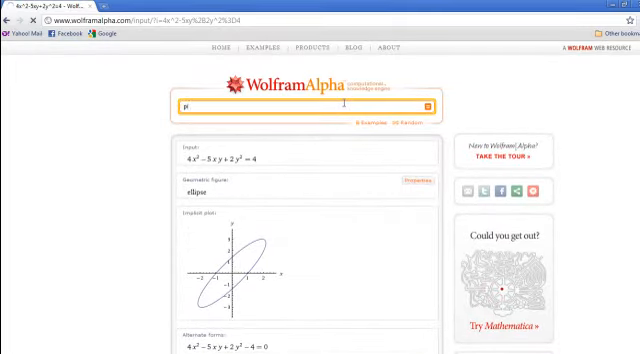
Step: Submit the pi query and review its decimal approximation, continued fraction, series and integrals
{"action": "left_click", "coordinate": [427, 108]}
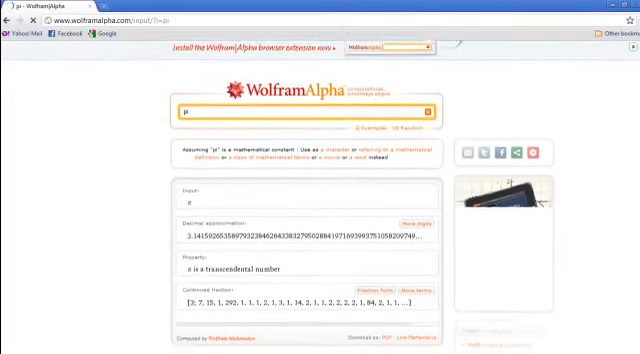
{"action": "scroll", "scroll_direction": "down", "scroll_amount": 3}
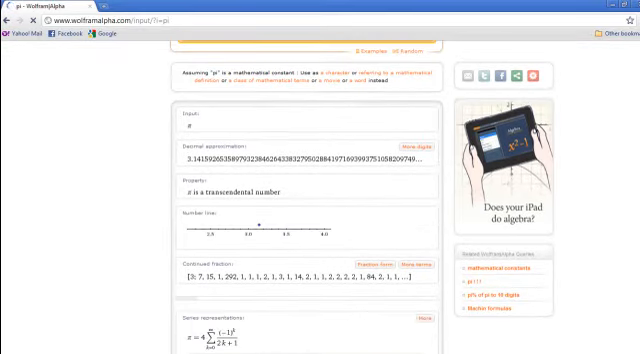
{"action": "scroll", "scroll_direction": "down", "scroll_amount": 3}
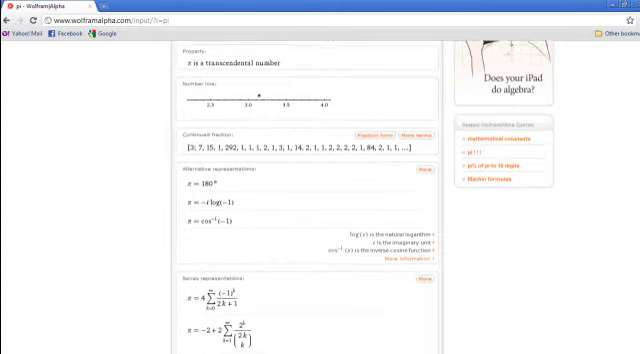
{"action": "scroll", "scroll_direction": "down", "scroll_amount": 3}
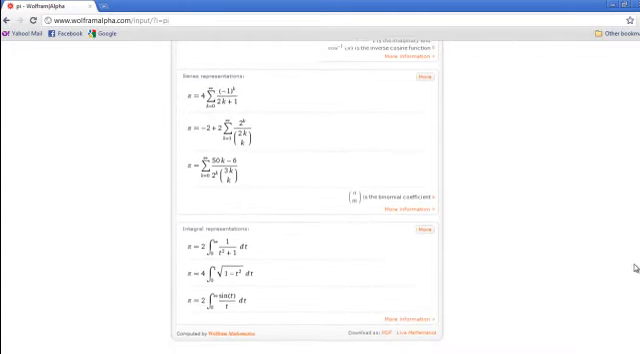
{"action": "scroll", "scroll_direction": "up", "scroll_amount": 3}
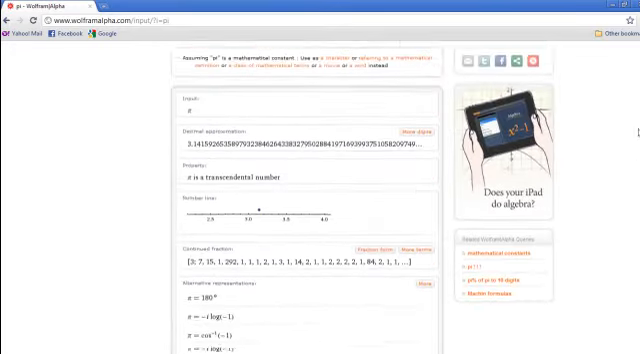
{"action": "scroll", "scroll_direction": "up", "scroll_amount": 3}
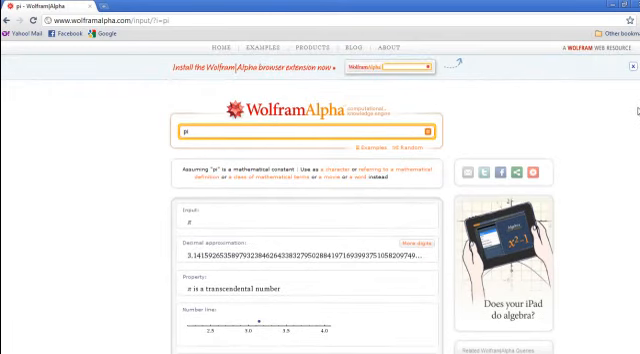